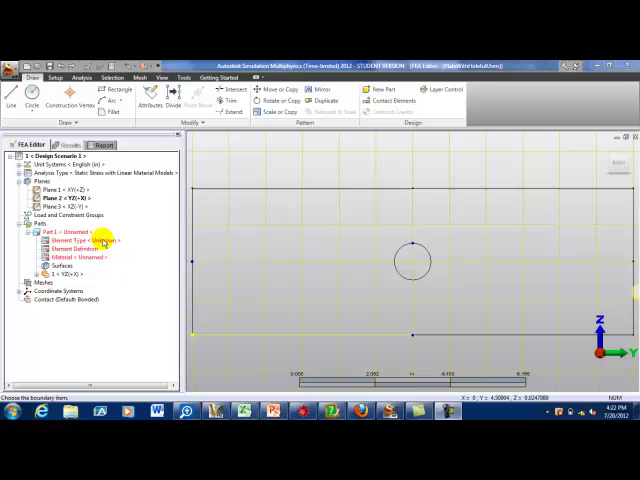
Make Part 1 a 2-D plane-stress element and start assigning Aluminum 1050-H14 material
click(76, 242)
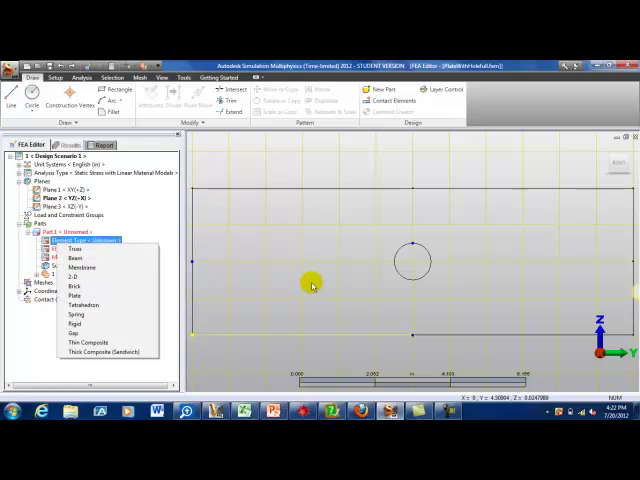
click(77, 243)
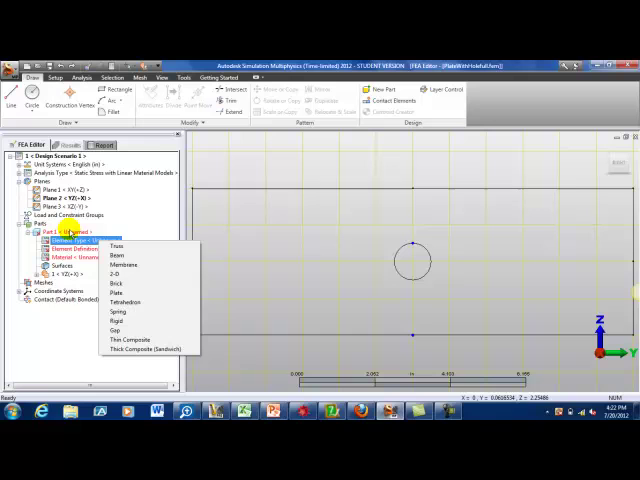
right_click(50, 232)
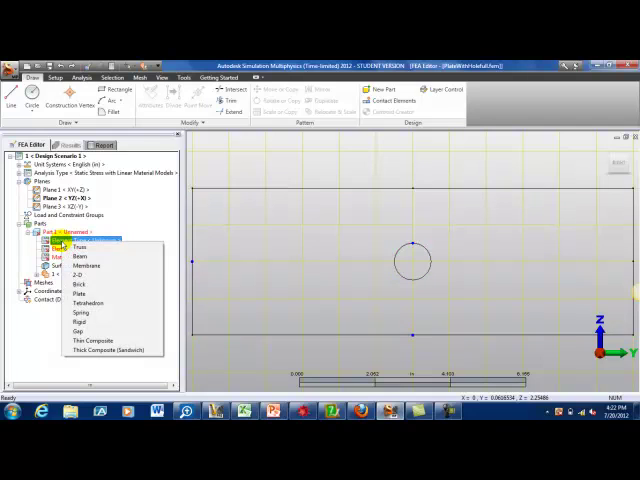
click(85, 247)
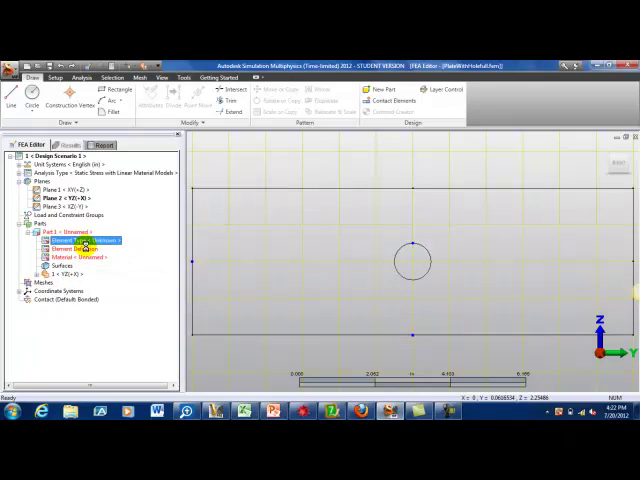
click(72, 256)
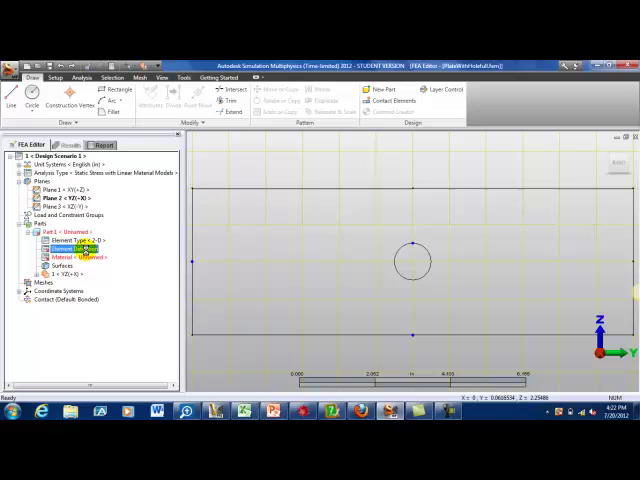
double_click(70, 246)
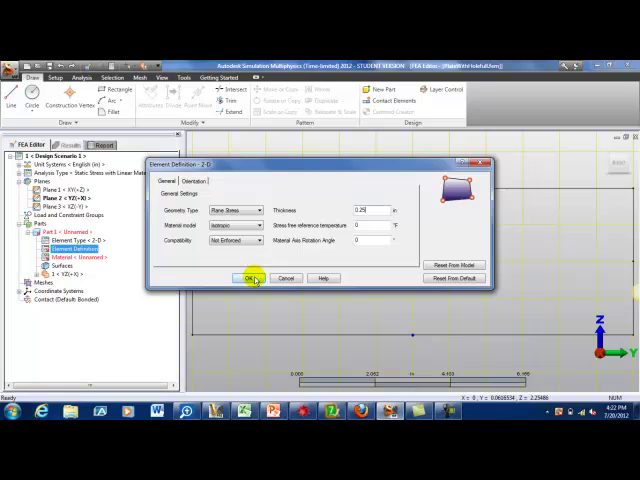
click(250, 277)
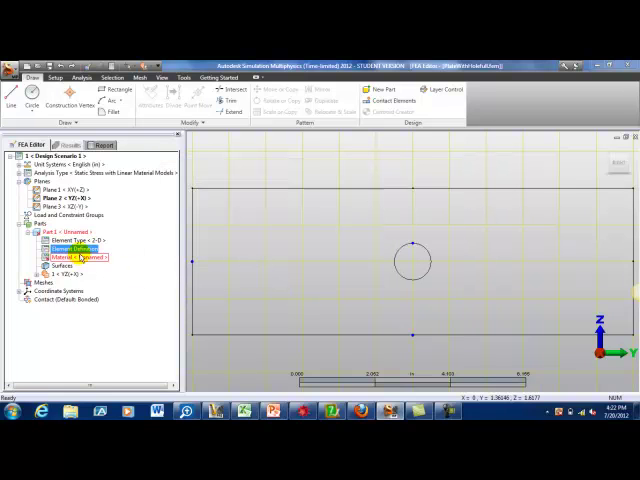
double_click(68, 258)
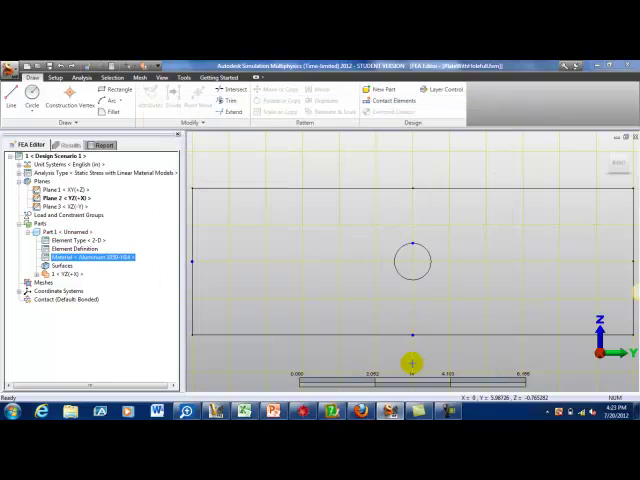
Mesh the YZ plate sketch surface with mixed-shape 2-D elements
click(70, 274)
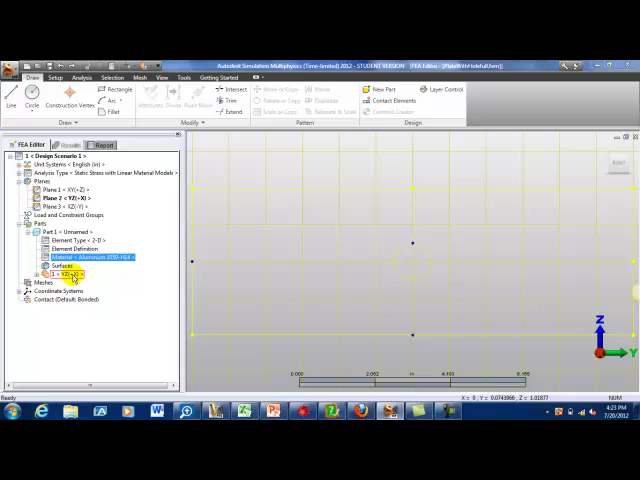
right_click(65, 275)
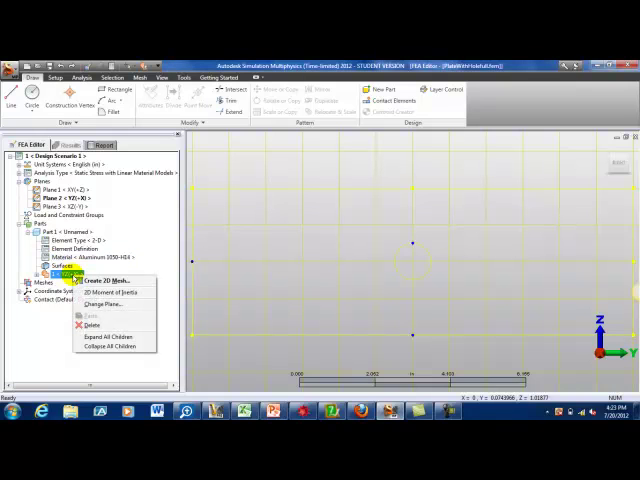
mouse_move(90, 281)
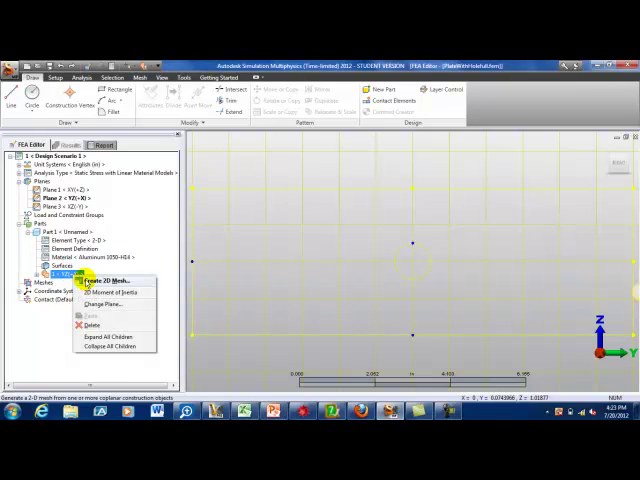
click(110, 280)
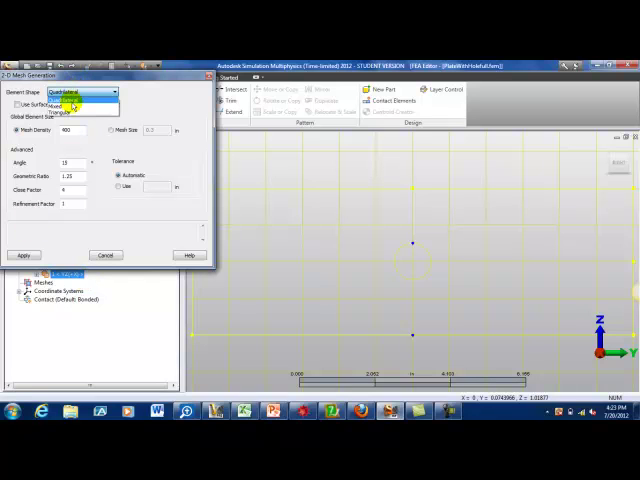
click(78, 103)
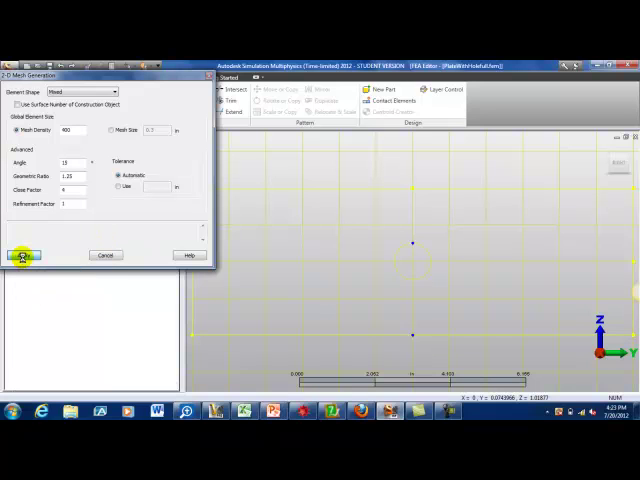
click(24, 254)
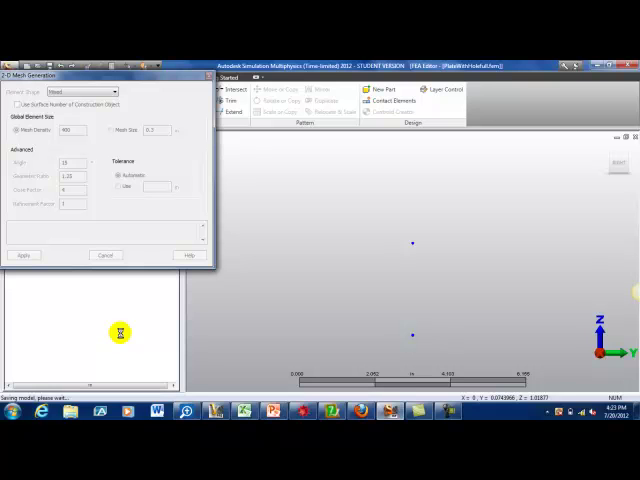
click(22, 255)
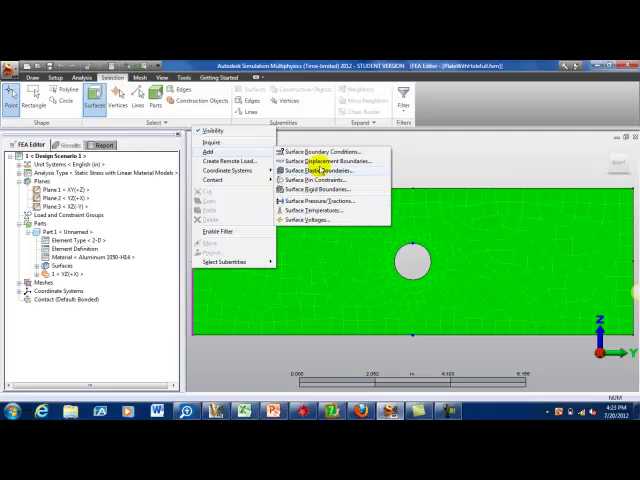
Apply a fully fixed surface boundary condition to one edge of the meshed plate
click(322, 160)
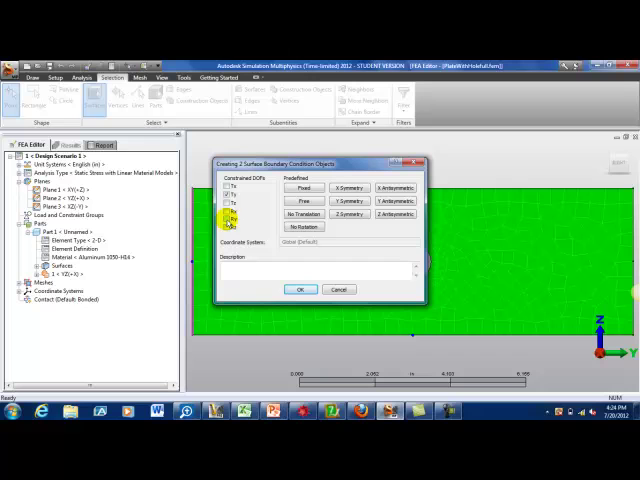
click(225, 211)
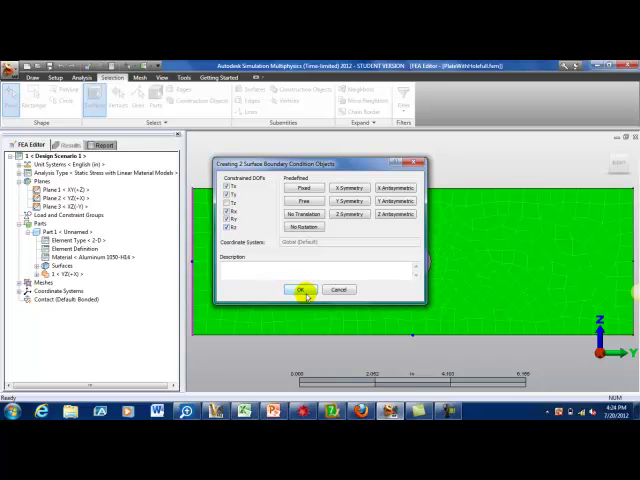
click(295, 289)
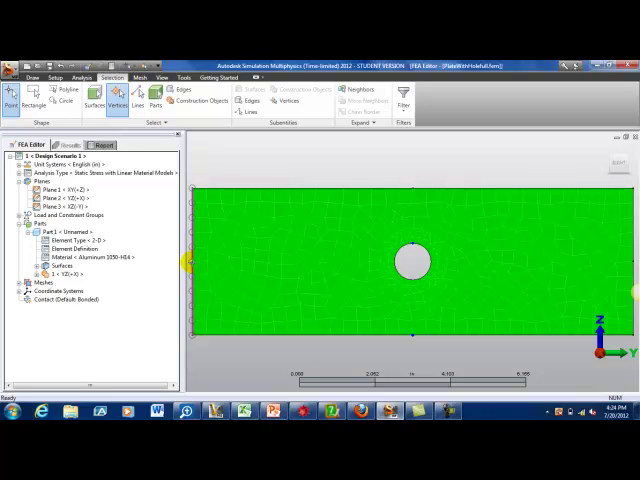
Add a Fixed nodal boundary condition to the plate's left-edge vertex
right_click(190, 268)
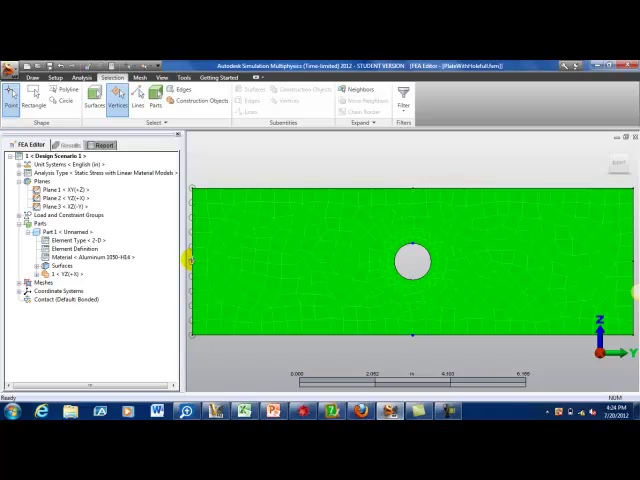
right_click(192, 262)
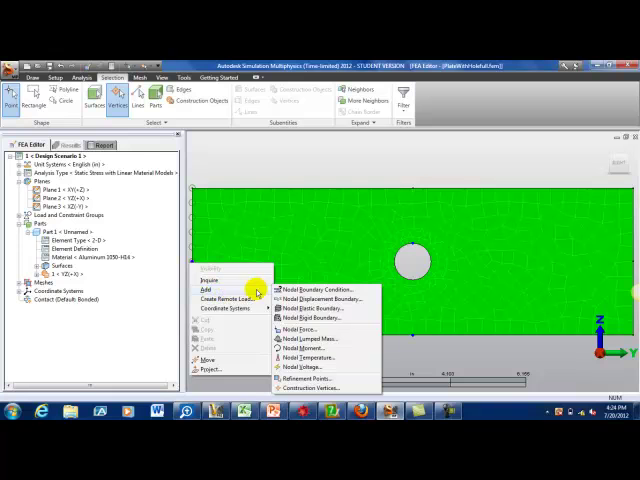
mouse_move(310, 289)
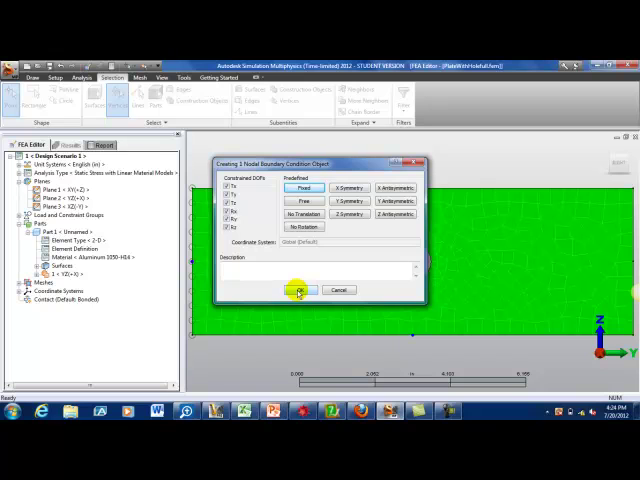
click(298, 289)
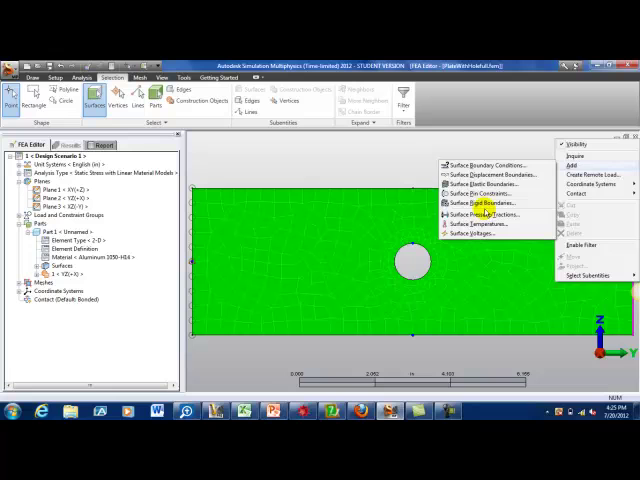
Load the plate's opposite edge with a 100 psi surface pressure
click(480, 213)
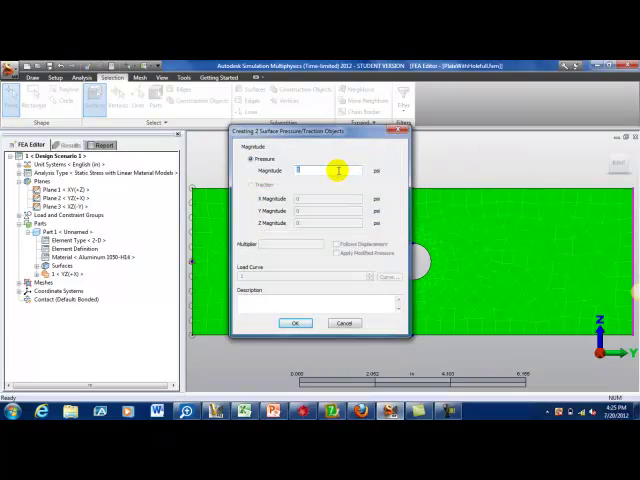
text(100)
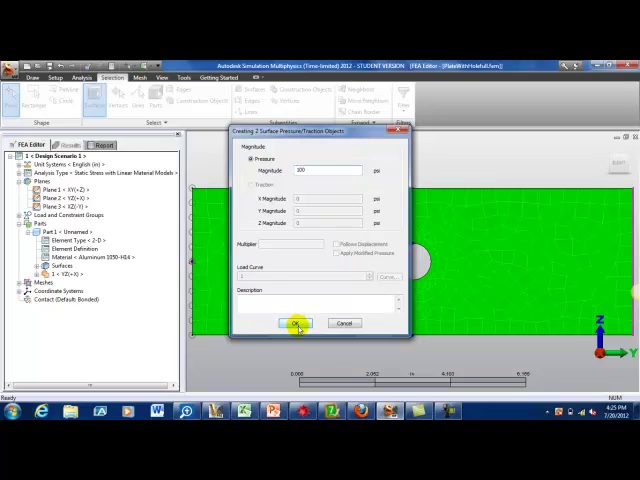
click(294, 323)
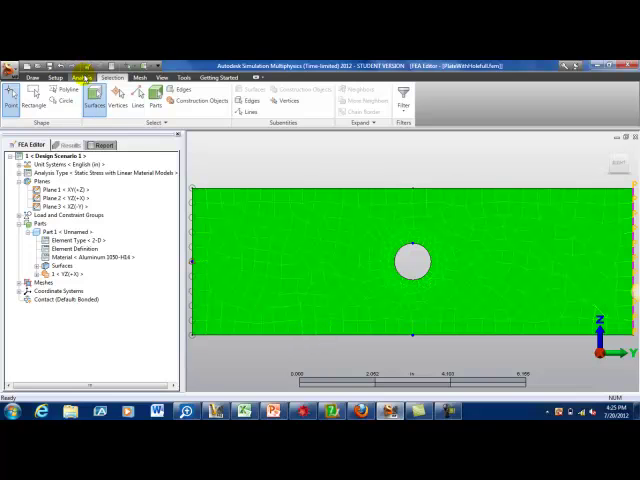
Run the stress analysis and display displacement magnitude contours
click(89, 76)
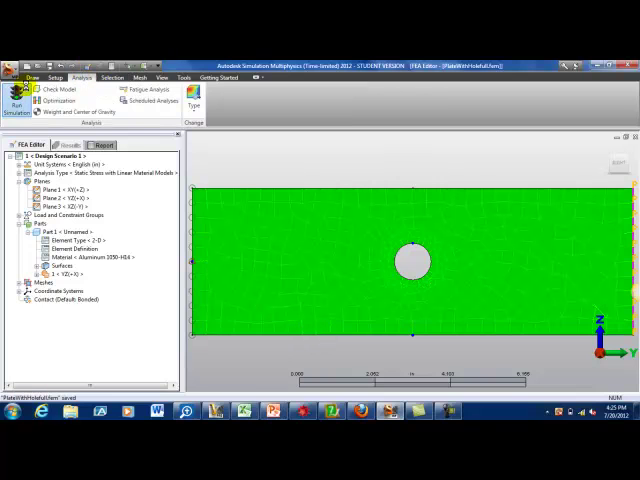
click(13, 97)
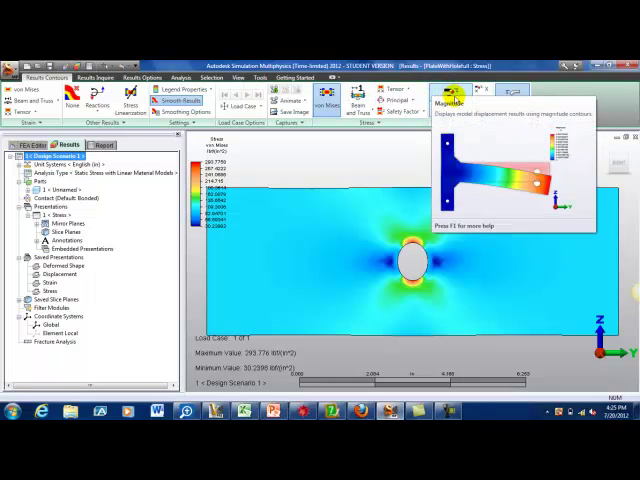
click(452, 97)
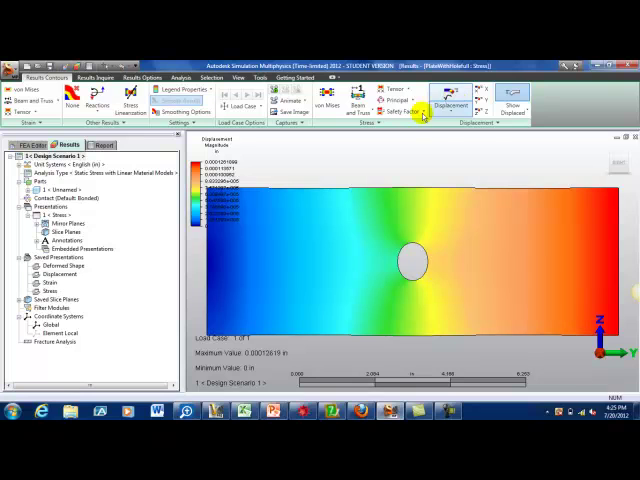
mouse_move(512, 108)
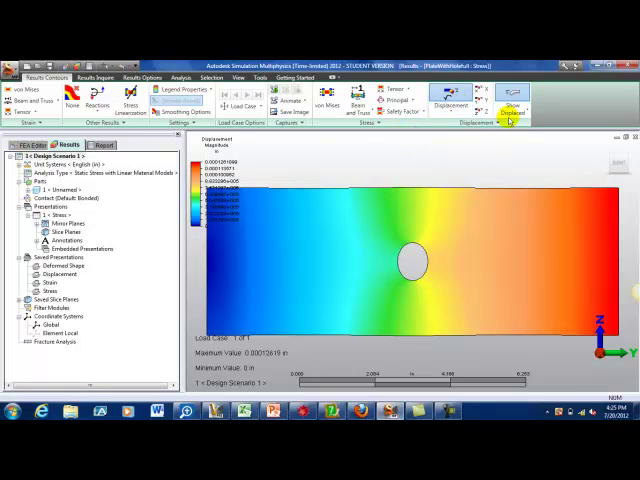
Show the undeformed model transparent, with displacement scaled as a percentage of model size
click(513, 104)
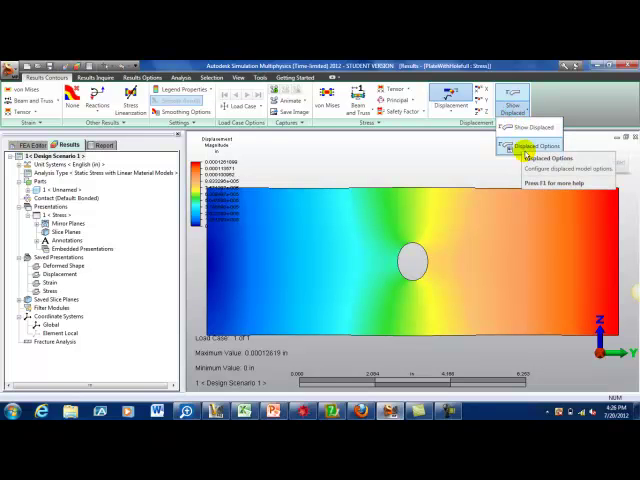
click(548, 158)
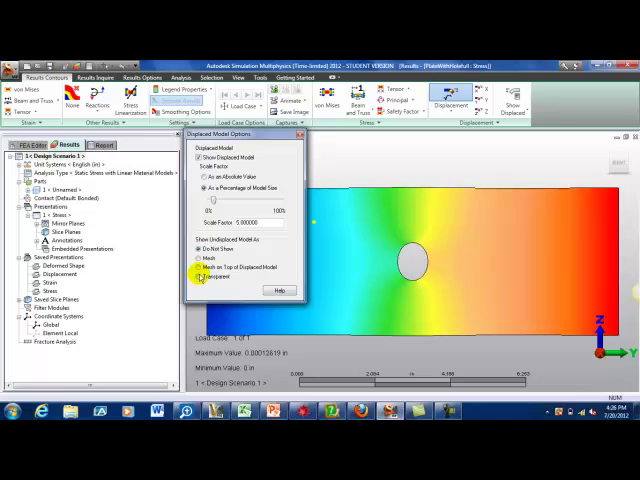
click(200, 289)
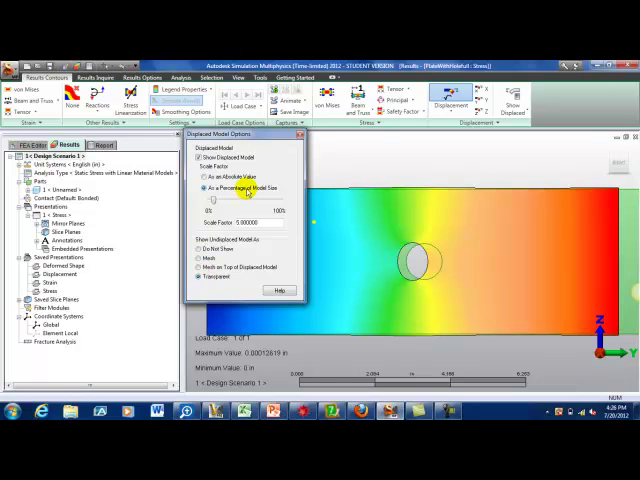
click(200, 188)
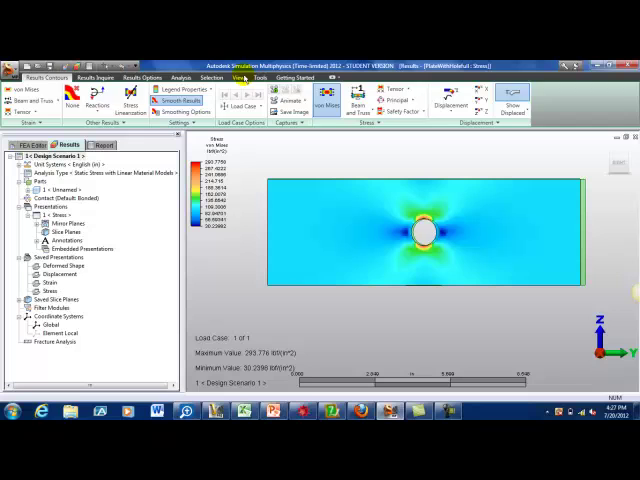
Zoom in on the hole and switch the stress plot to von Mises Precision
click(233, 72)
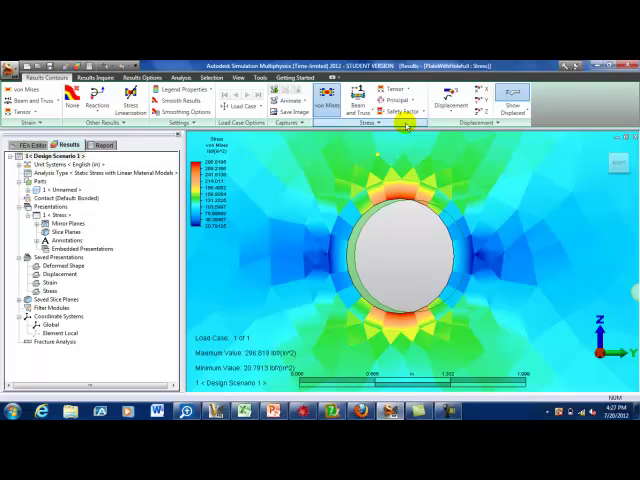
click(375, 124)
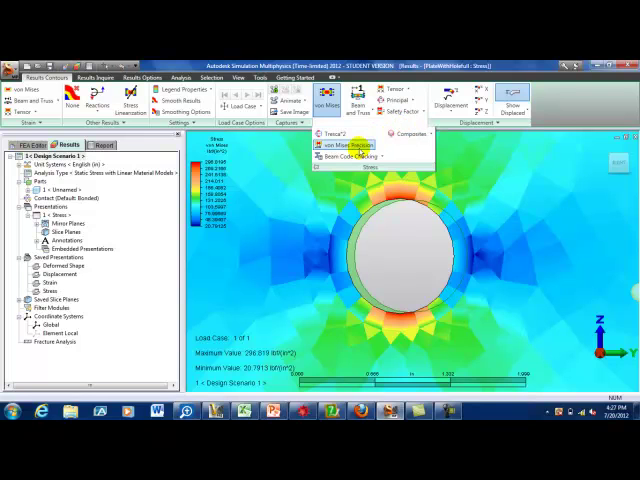
click(350, 145)
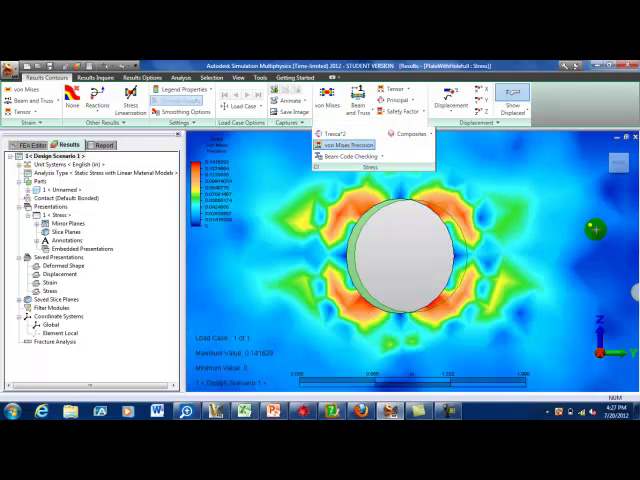
click(352, 145)
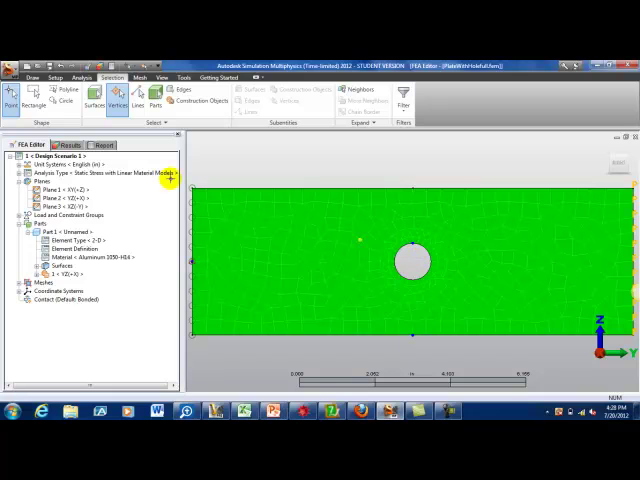
Add a refinement point at the top hole vertex with radius 0.5 and divide factor 5
click(86, 145)
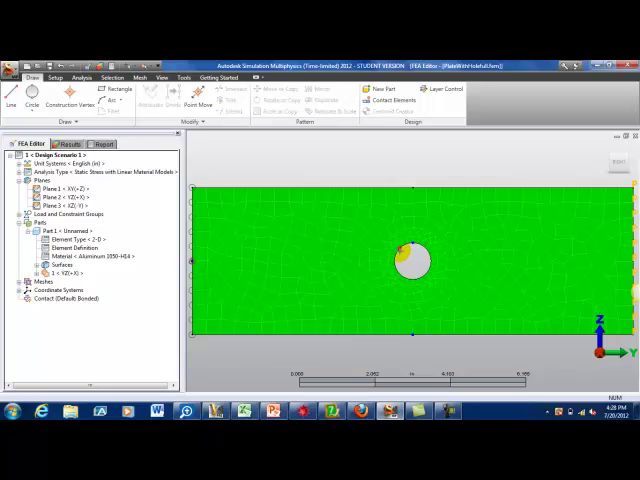
right_click(402, 258)
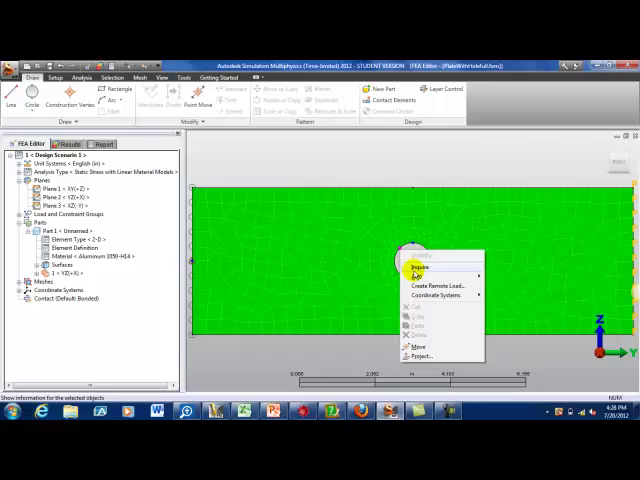
click(418, 277)
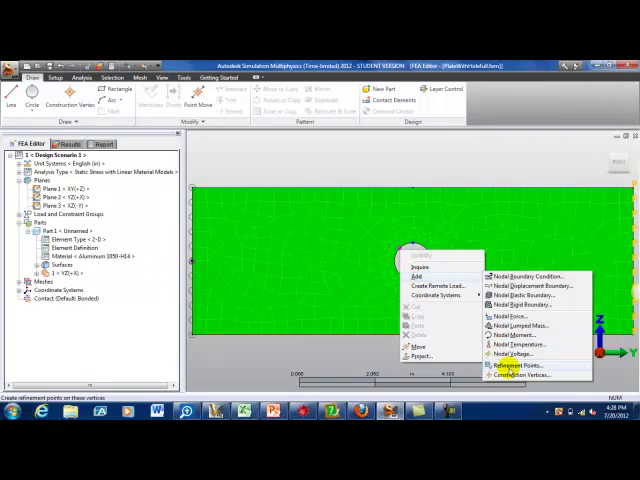
click(509, 366)
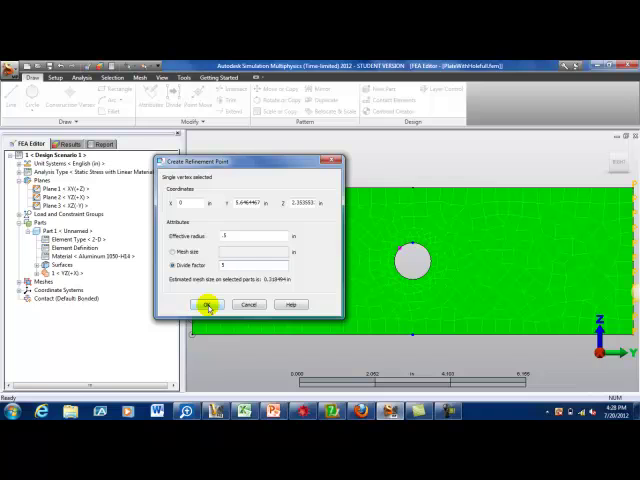
click(206, 304)
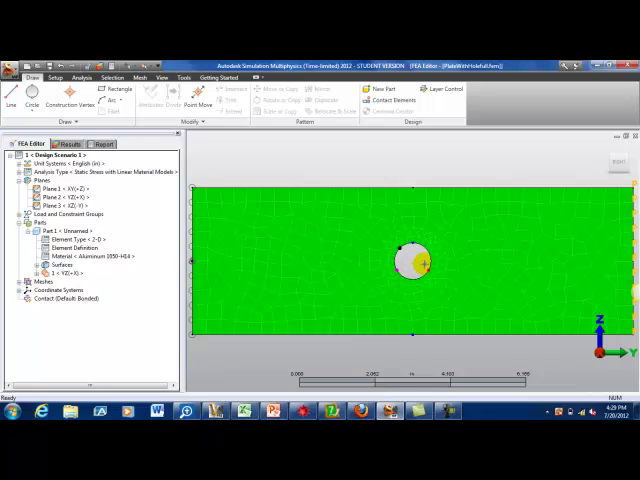
Add 0.5-radius, divide-factor-5 refinement points to the remaining three hole vertices
right_click(425, 250)
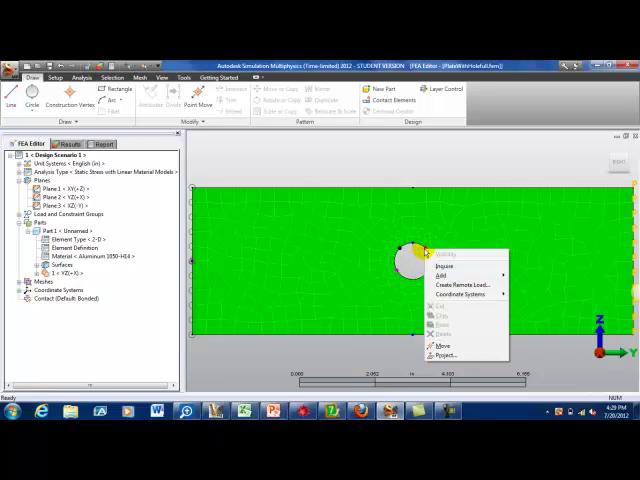
mouse_move(443, 275)
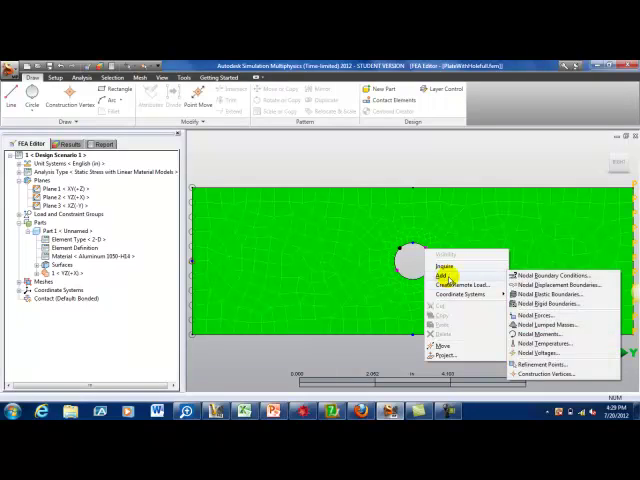
mouse_move(563, 365)
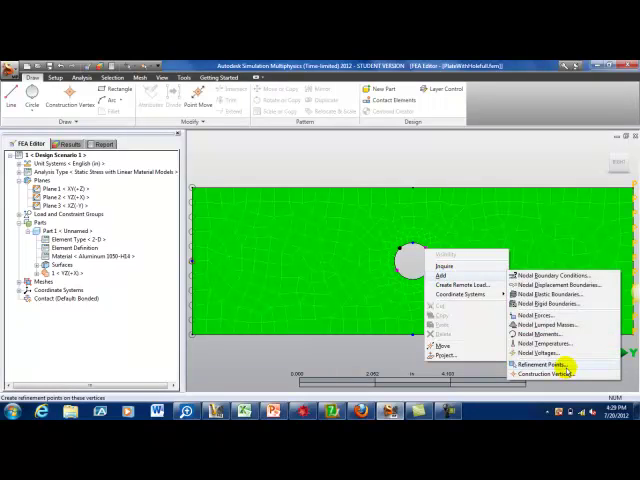
click(551, 364)
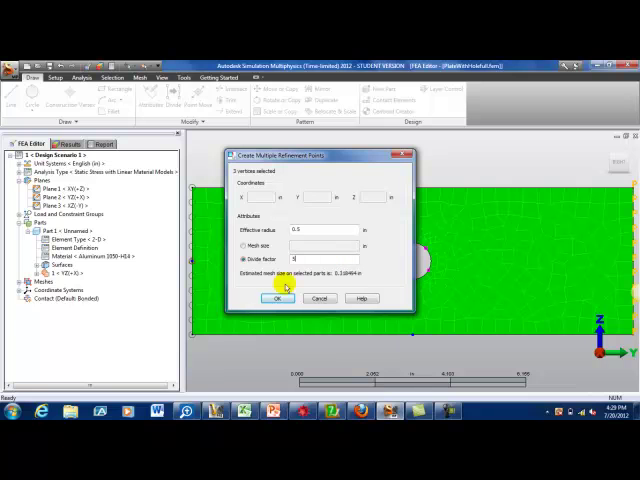
click(276, 298)
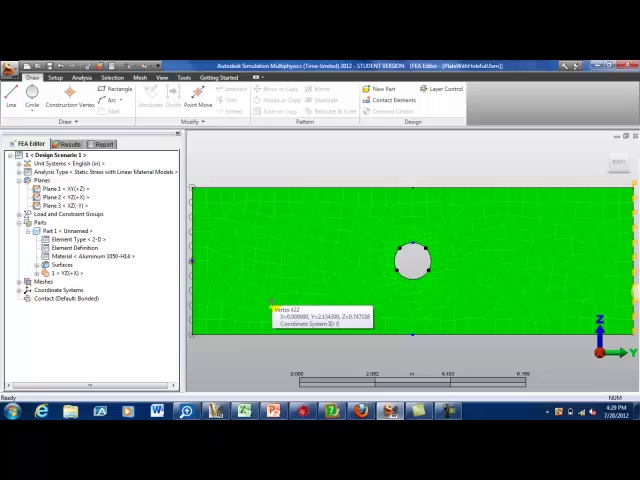
Run 2-D Mesh 1 generation so elements cluster around the hole's refinement points
click(24, 289)
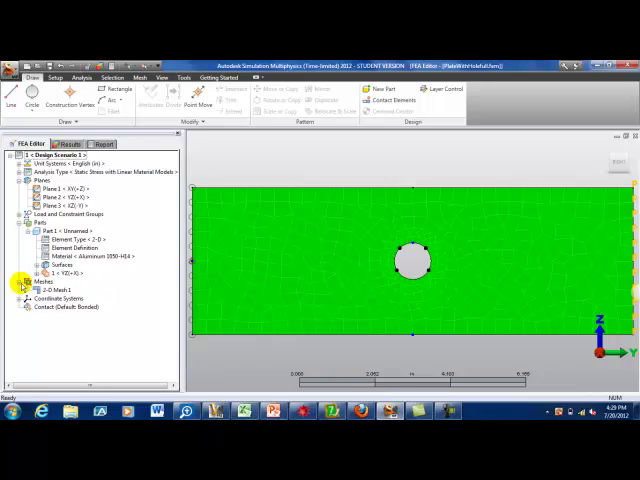
click(56, 292)
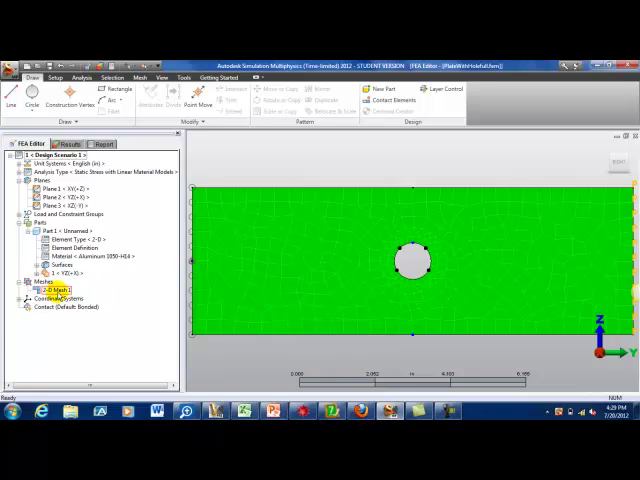
double_click(60, 290)
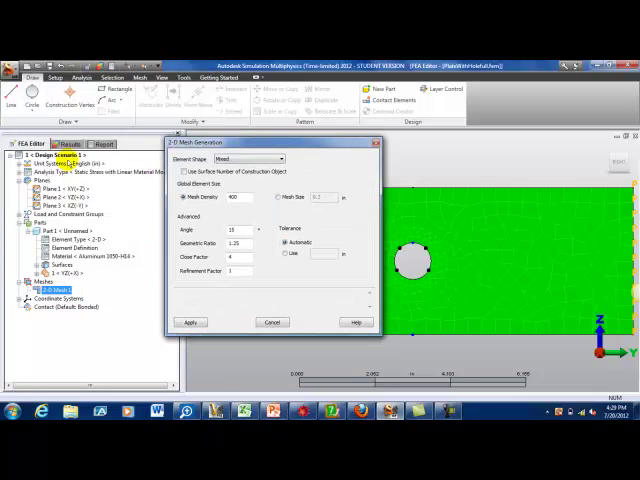
mouse_move(168, 317)
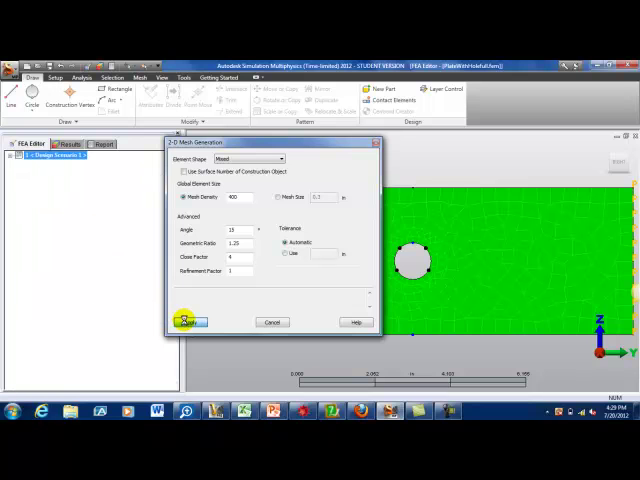
click(187, 321)
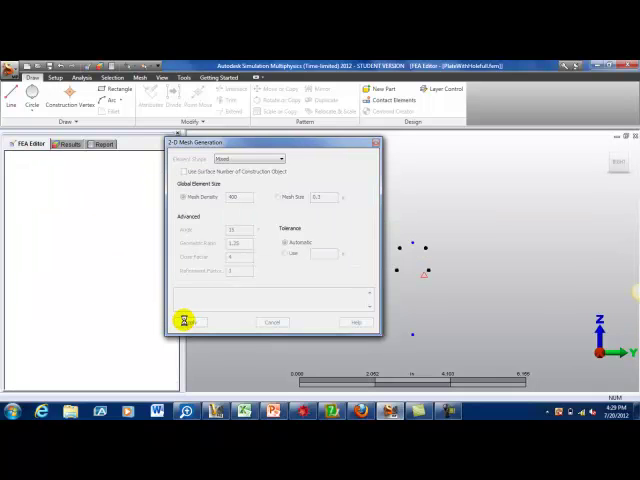
click(184, 322)
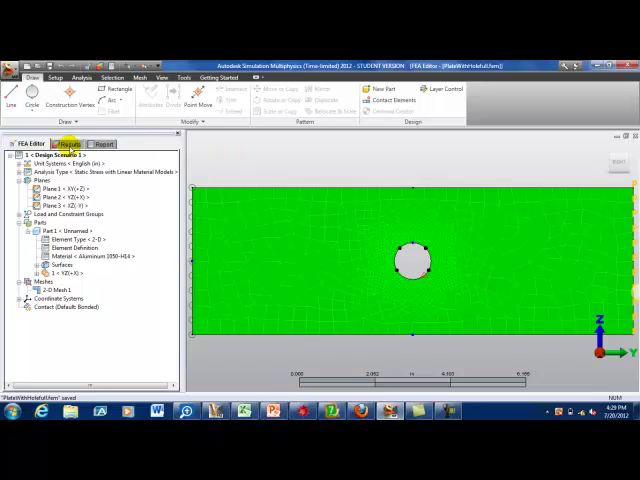
click(89, 90)
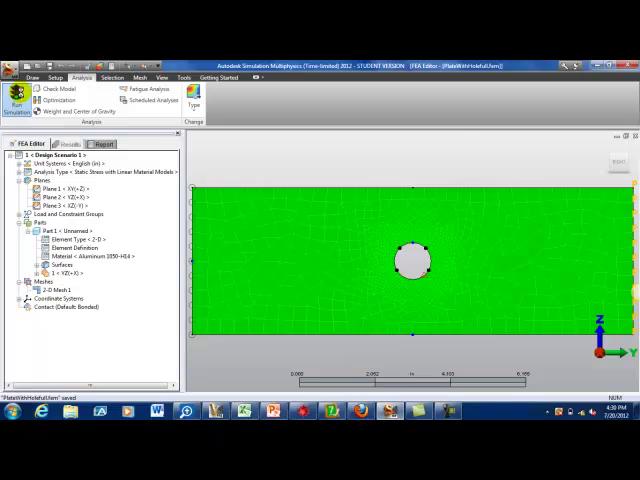
click(24, 96)
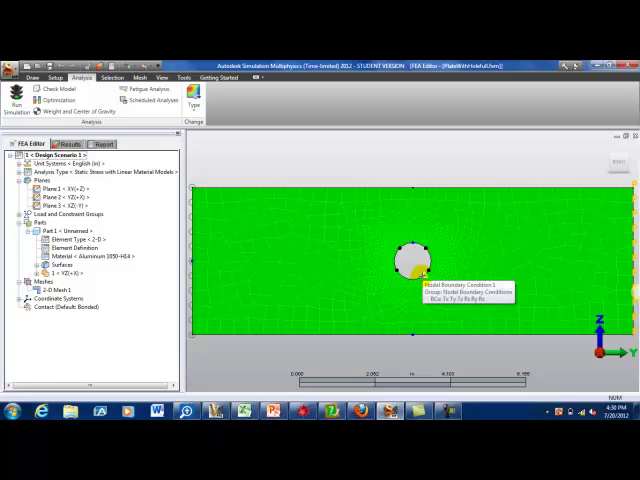
Delete the Nodal Boundary Conditions group and rerun the stress simulation
click(22, 215)
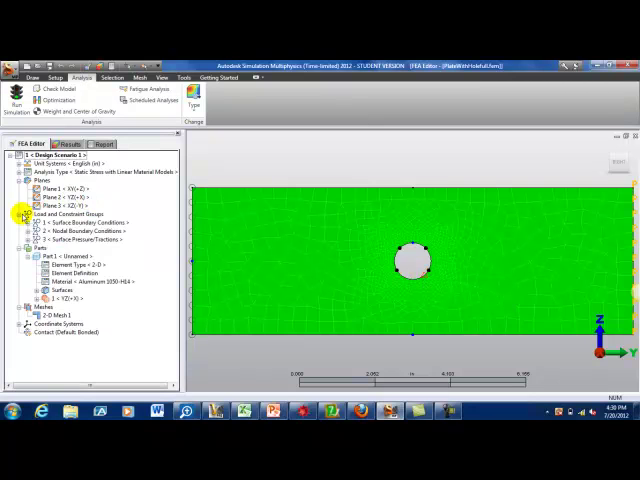
click(77, 232)
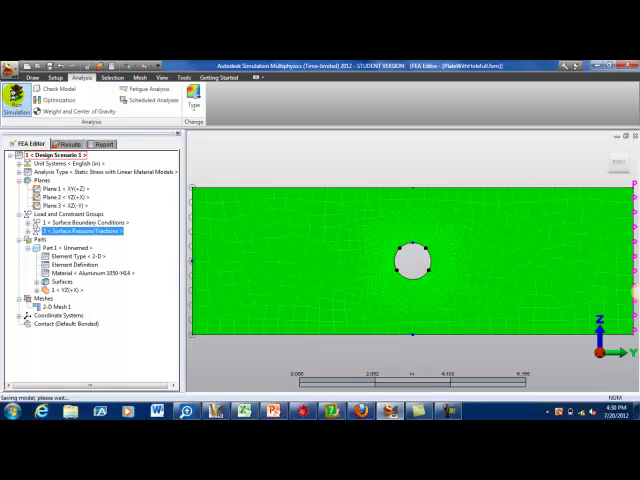
click(22, 98)
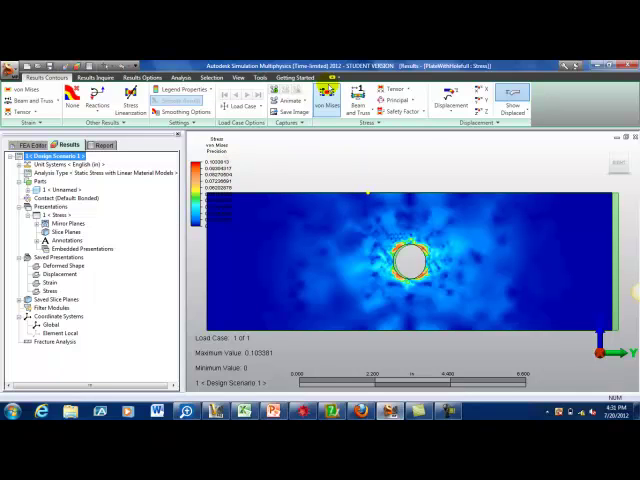
mouse_move(330, 95)
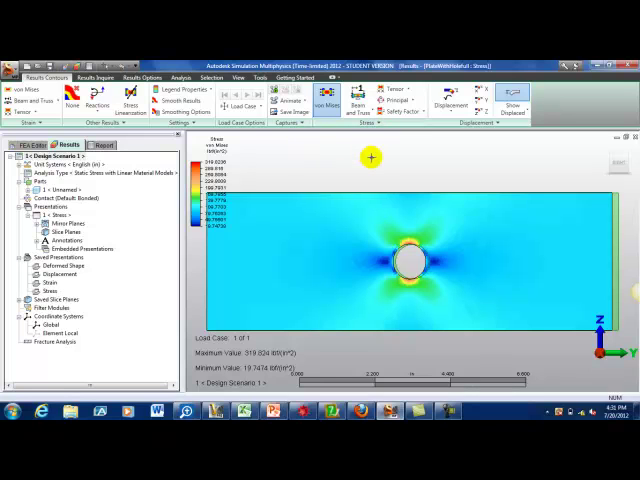
mouse_move(234, 75)
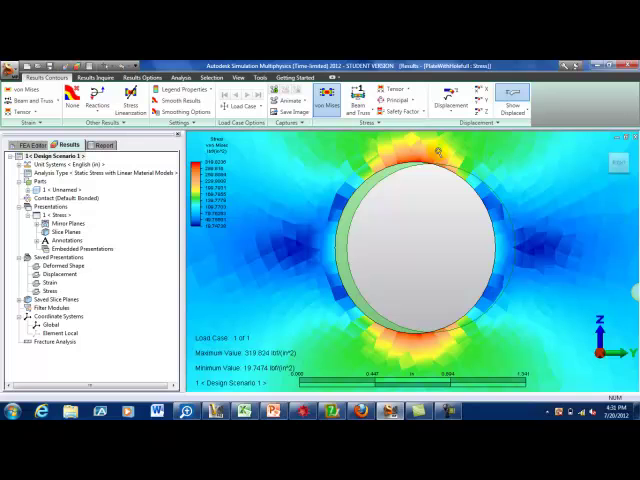
Switch the stress result to von Mises Precision, then return to the FEA Editor
click(170, 100)
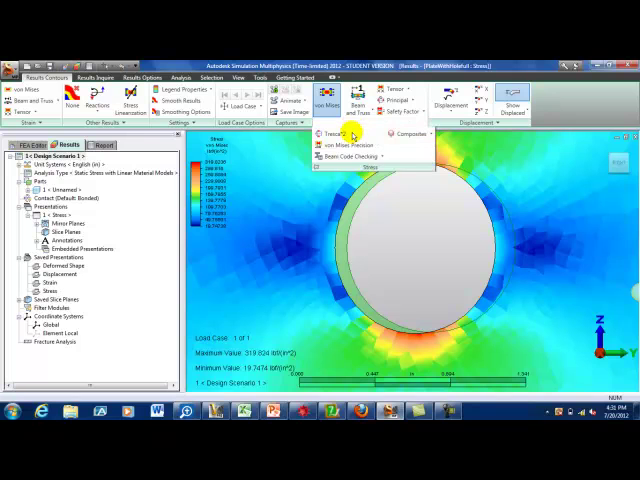
click(355, 145)
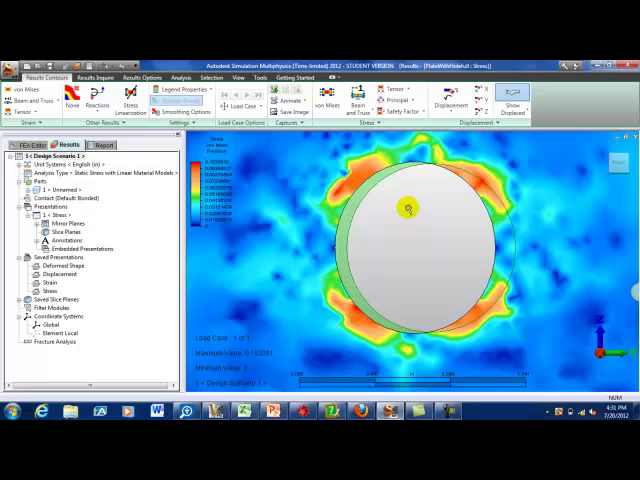
mouse_move(360, 185)
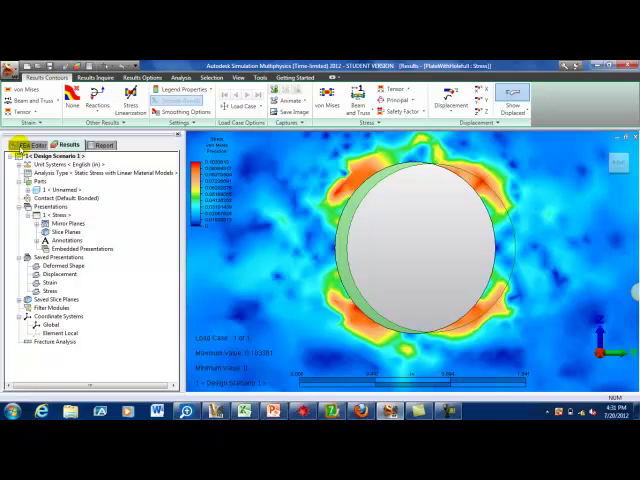
click(28, 145)
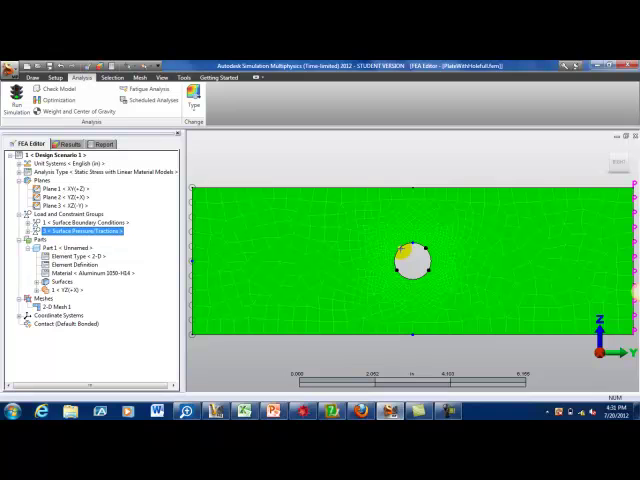
mouse_move(406, 250)
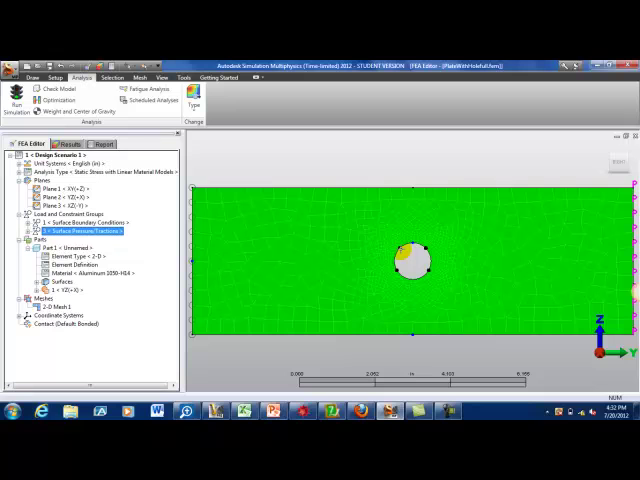
Edit the four hole refinement points to a 0.5 in radius and divide factor 10
click(88, 230)
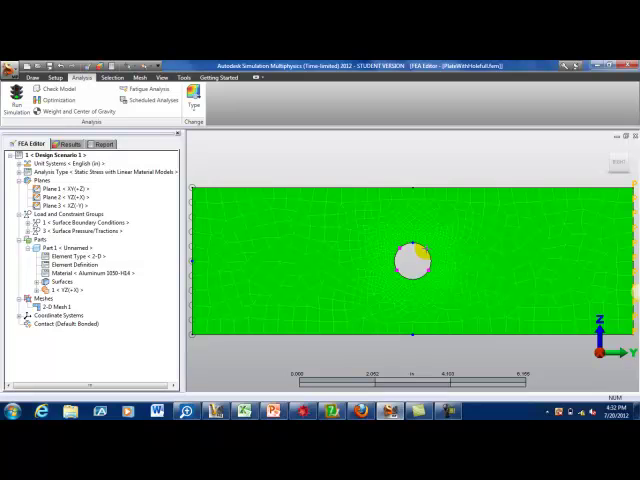
right_click(418, 260)
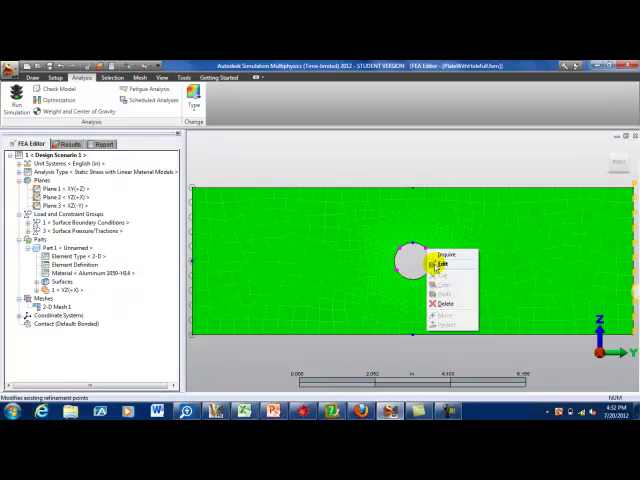
click(440, 266)
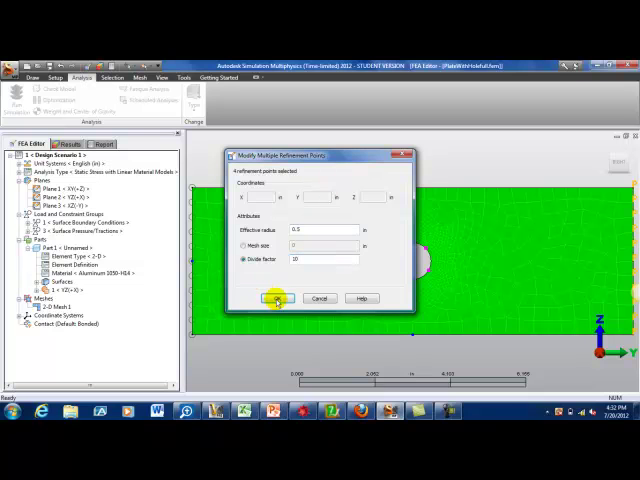
click(277, 298)
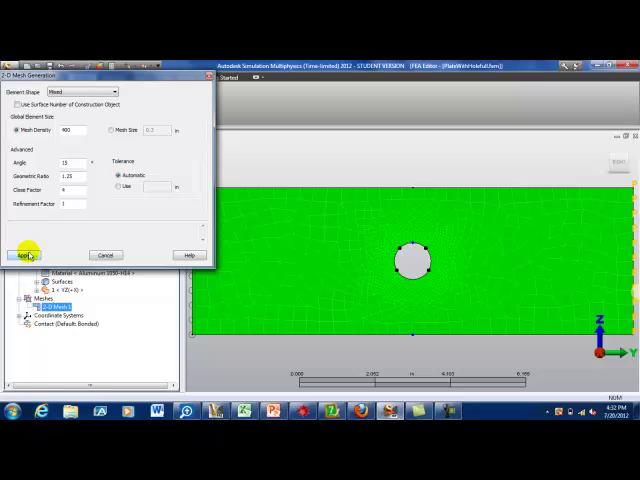
Regenerate the plate mesh with divide-factor-10 refinement and run the simulation again
click(22, 254)
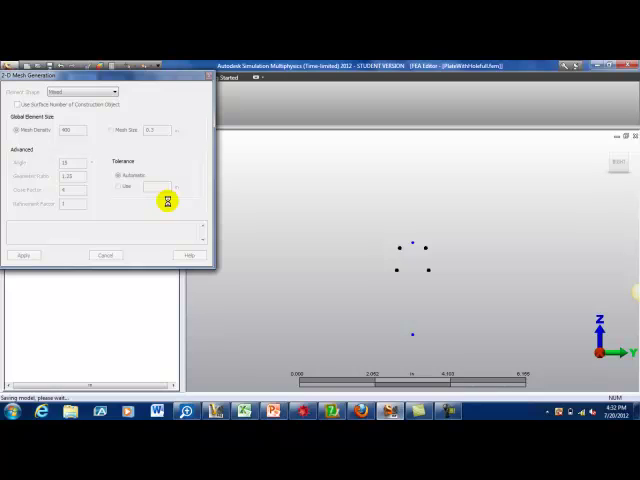
click(24, 255)
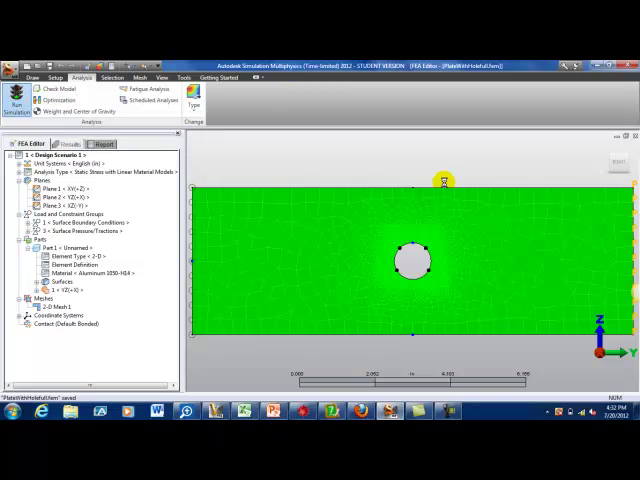
click(18, 95)
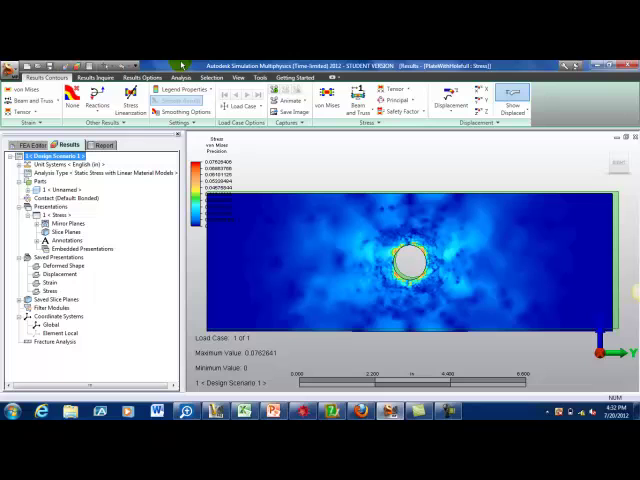
mouse_move(212, 97)
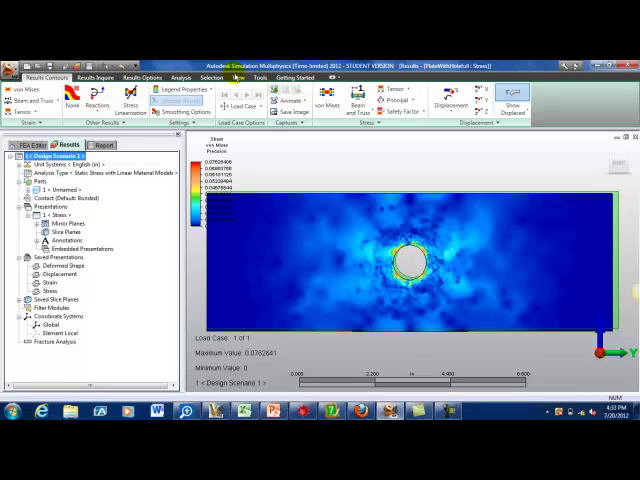
Zoom on the hole to inspect von Mises precision peaking at 0.0762641
click(221, 71)
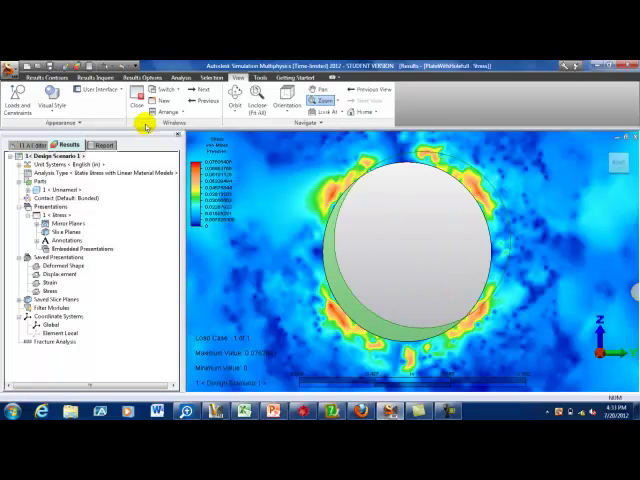
click(32, 77)
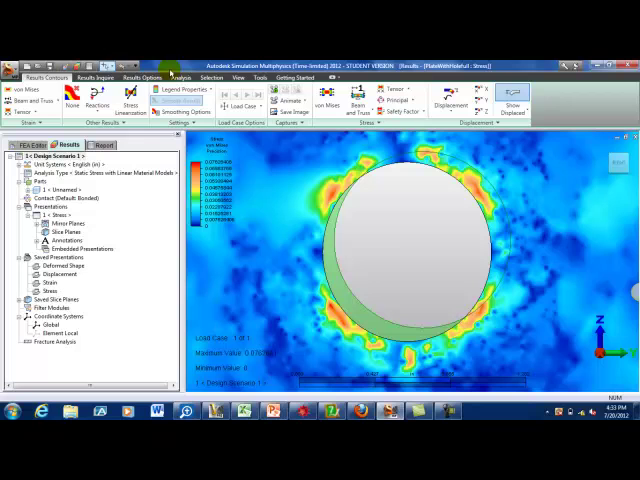